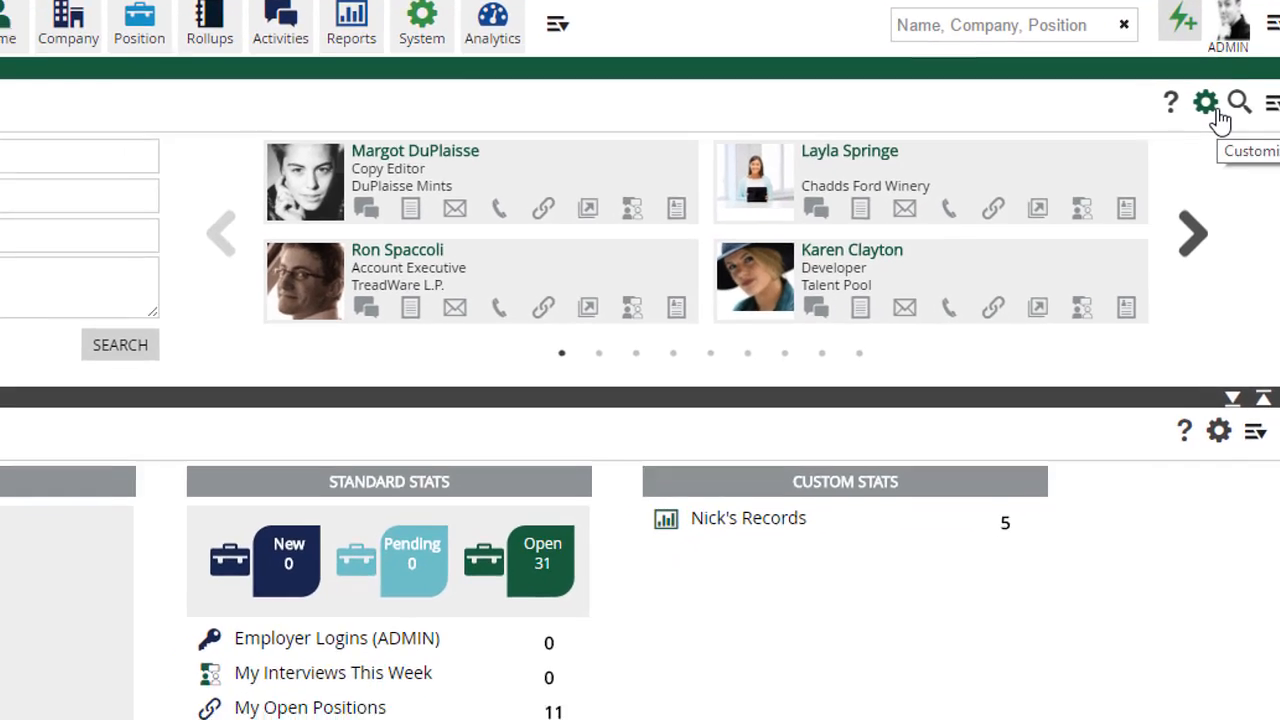
- Open the Configure Name Search Options panel from the Name Basic Search gear icon
click(1220, 101)
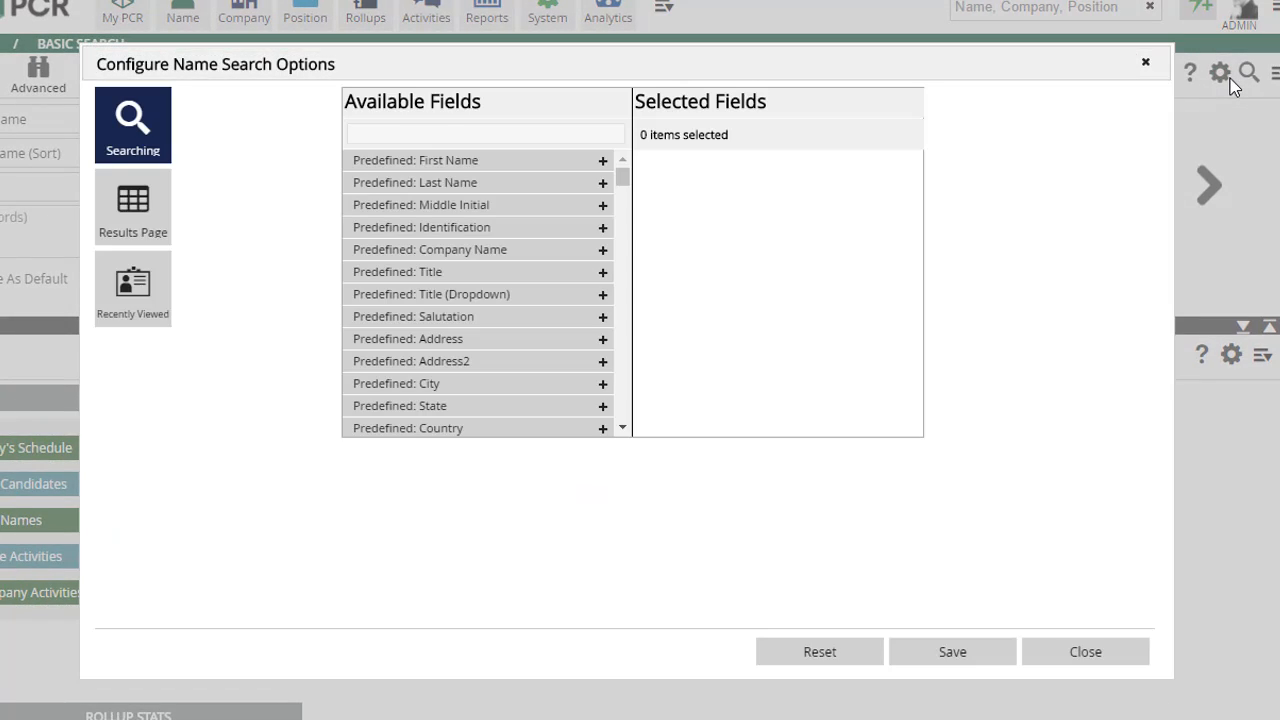
mouse_move(1014, 114)
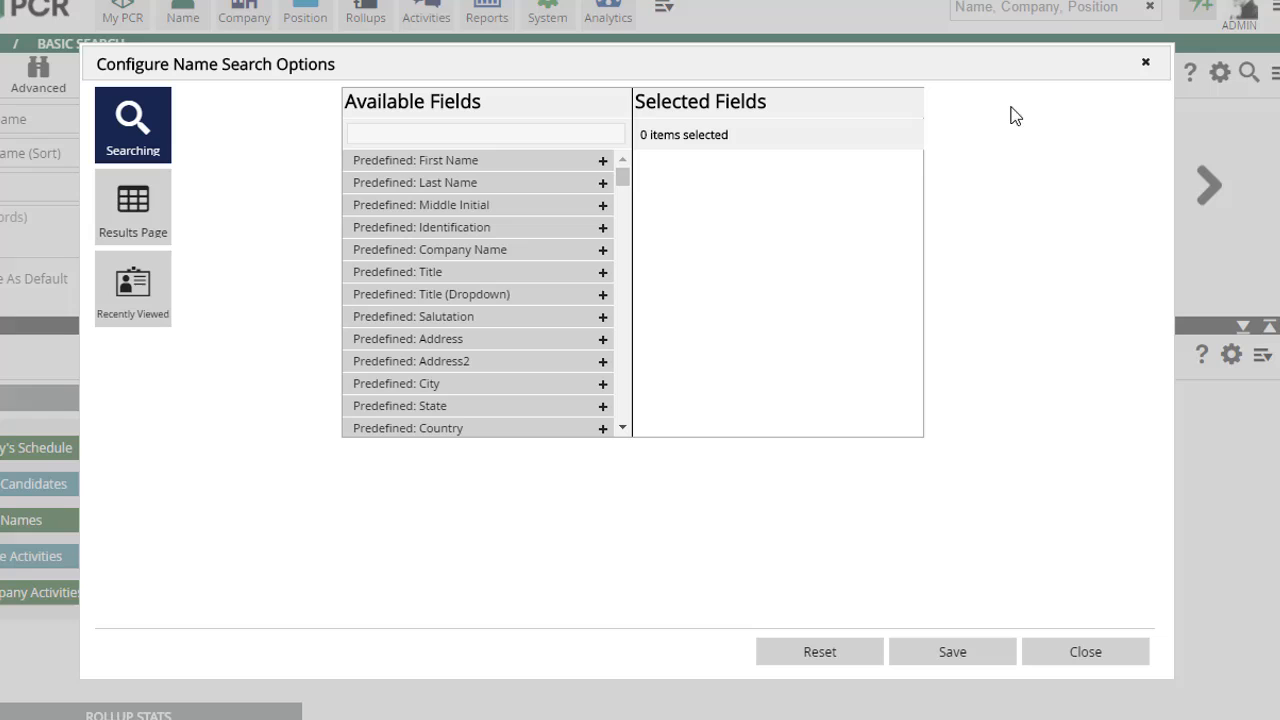
mouse_move(133, 287)
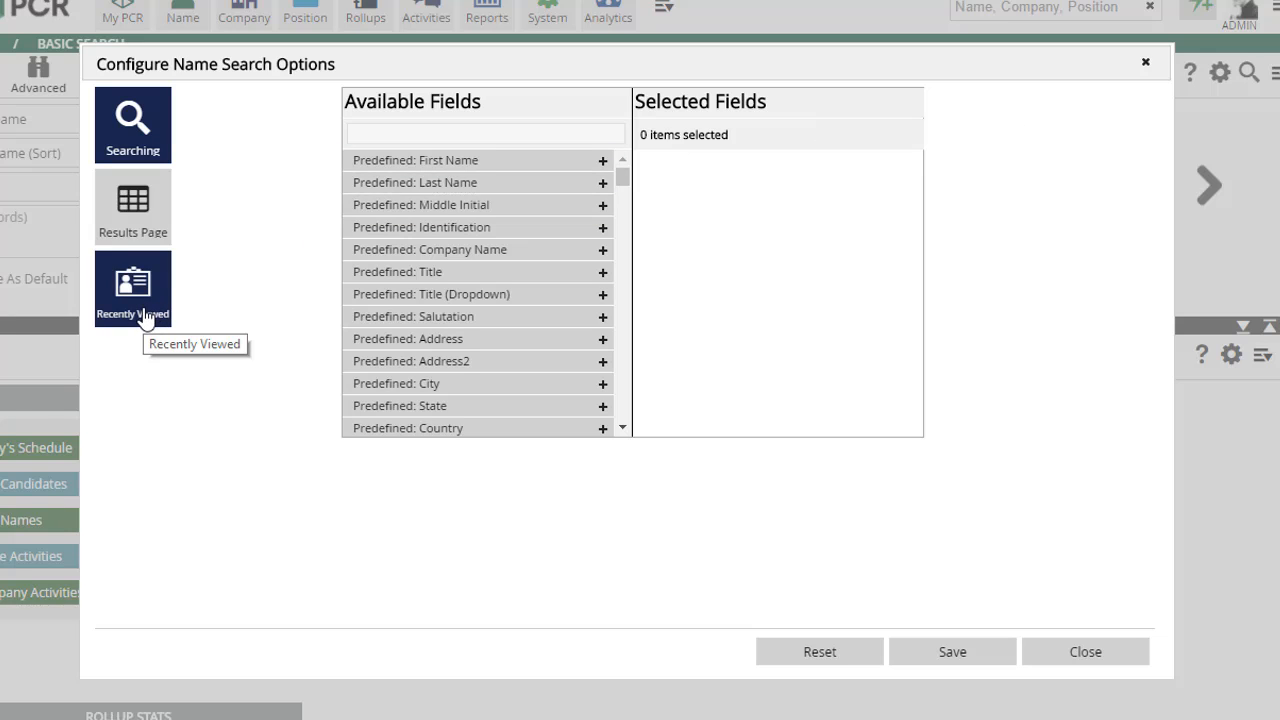
- Set the name card to show City / State and Date Entered with pinned actions, and save
click(132, 289)
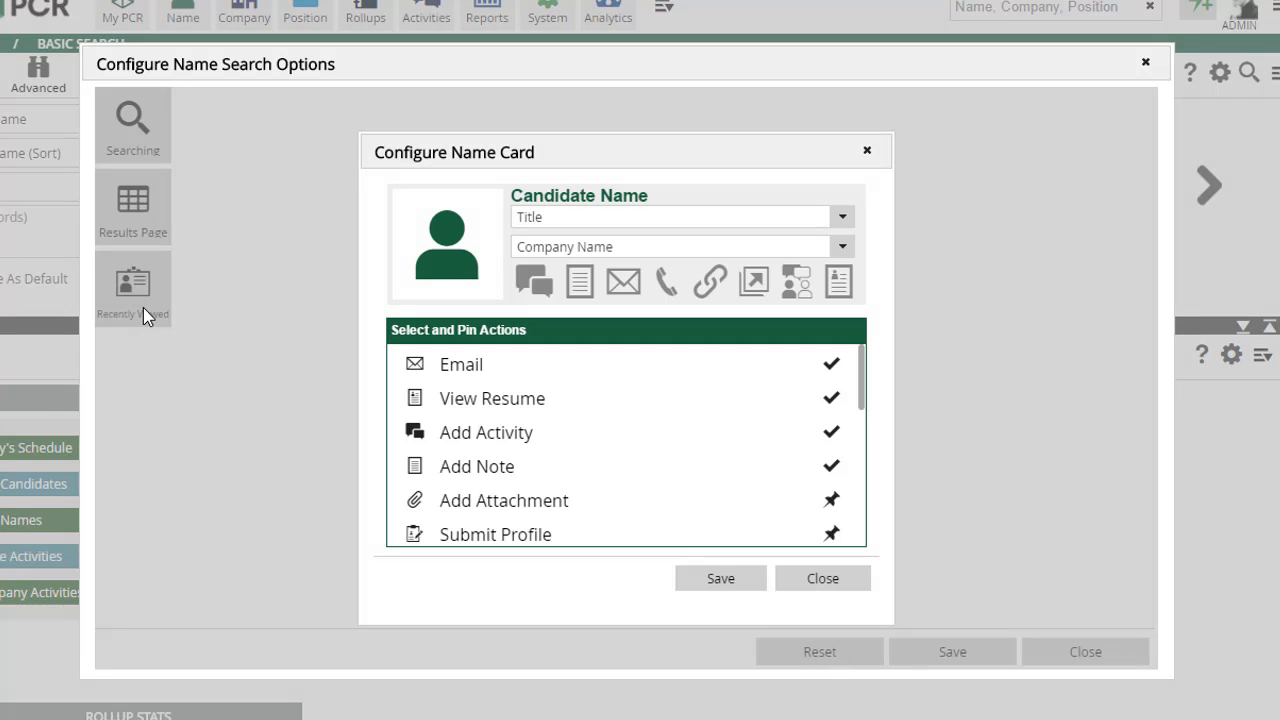
mouse_move(786, 221)
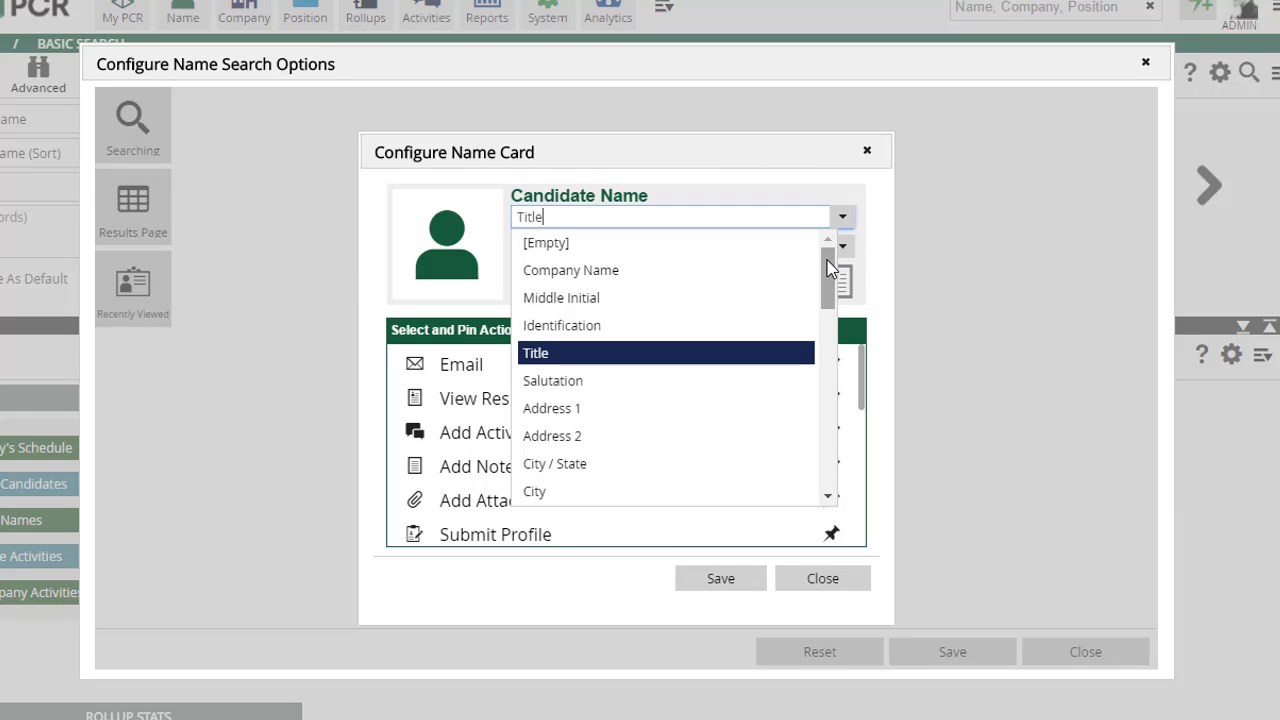
click(555, 464)
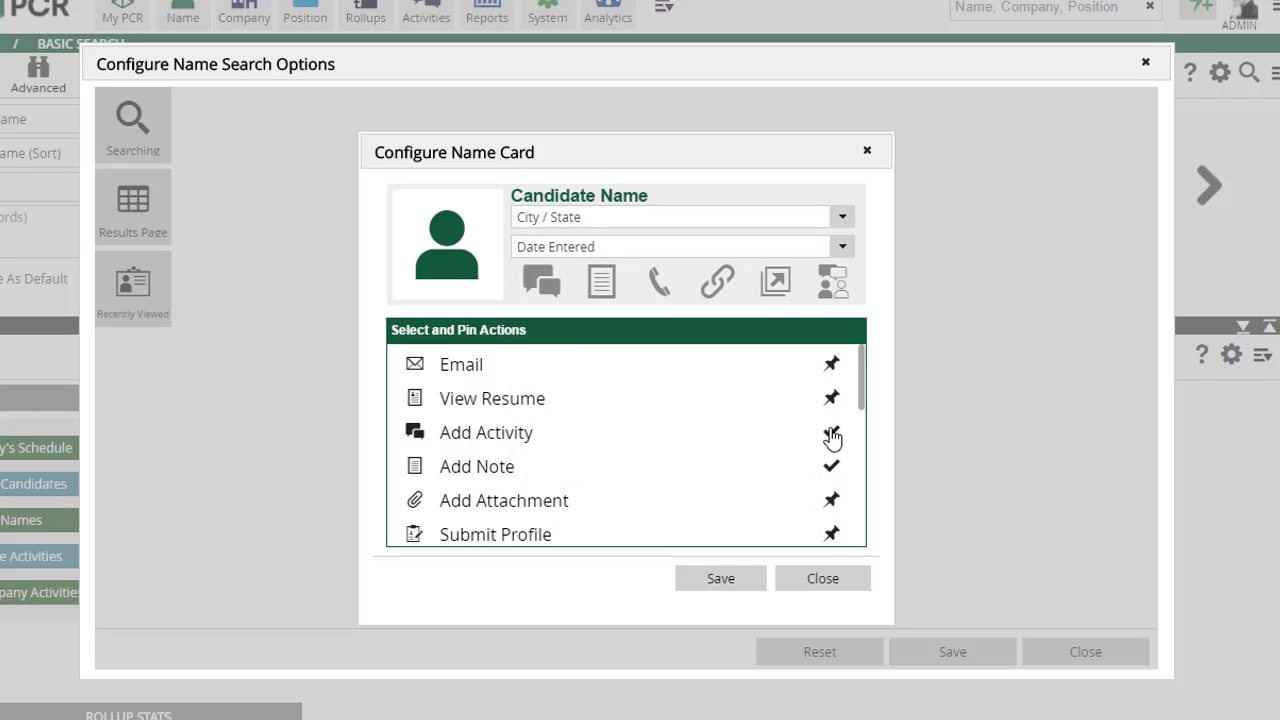
scroll(down, 3)
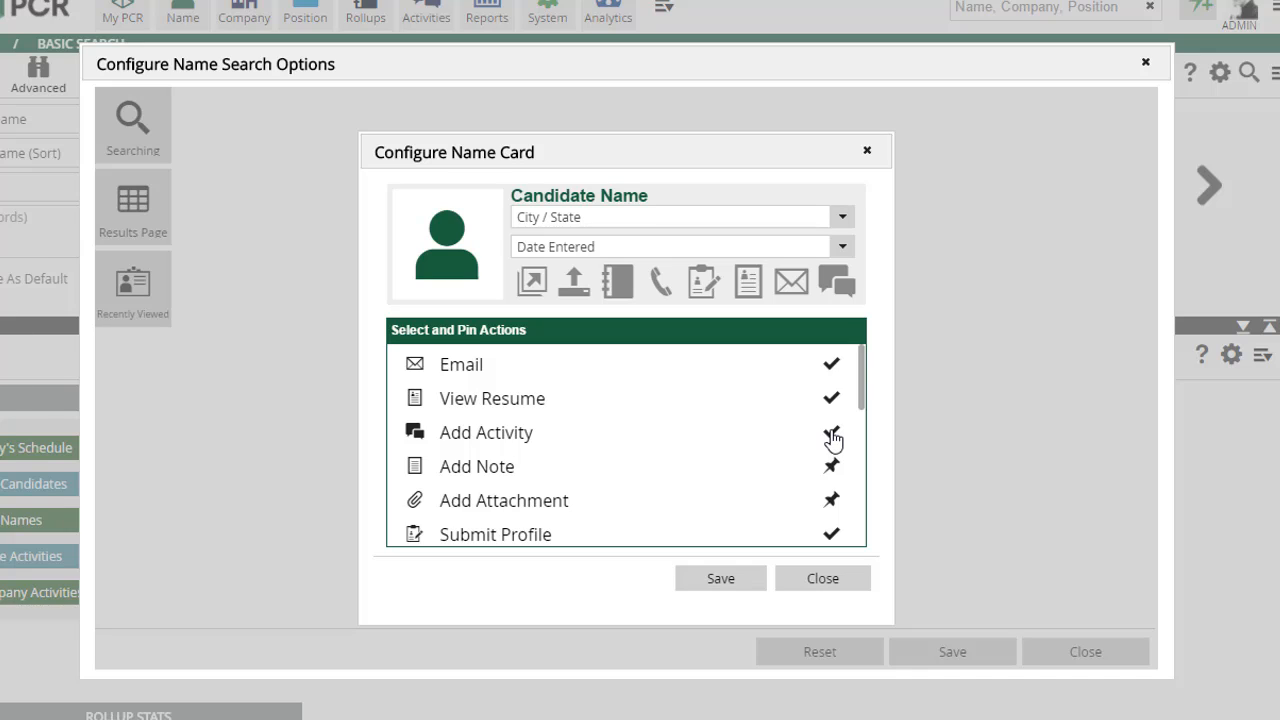
click(720, 578)
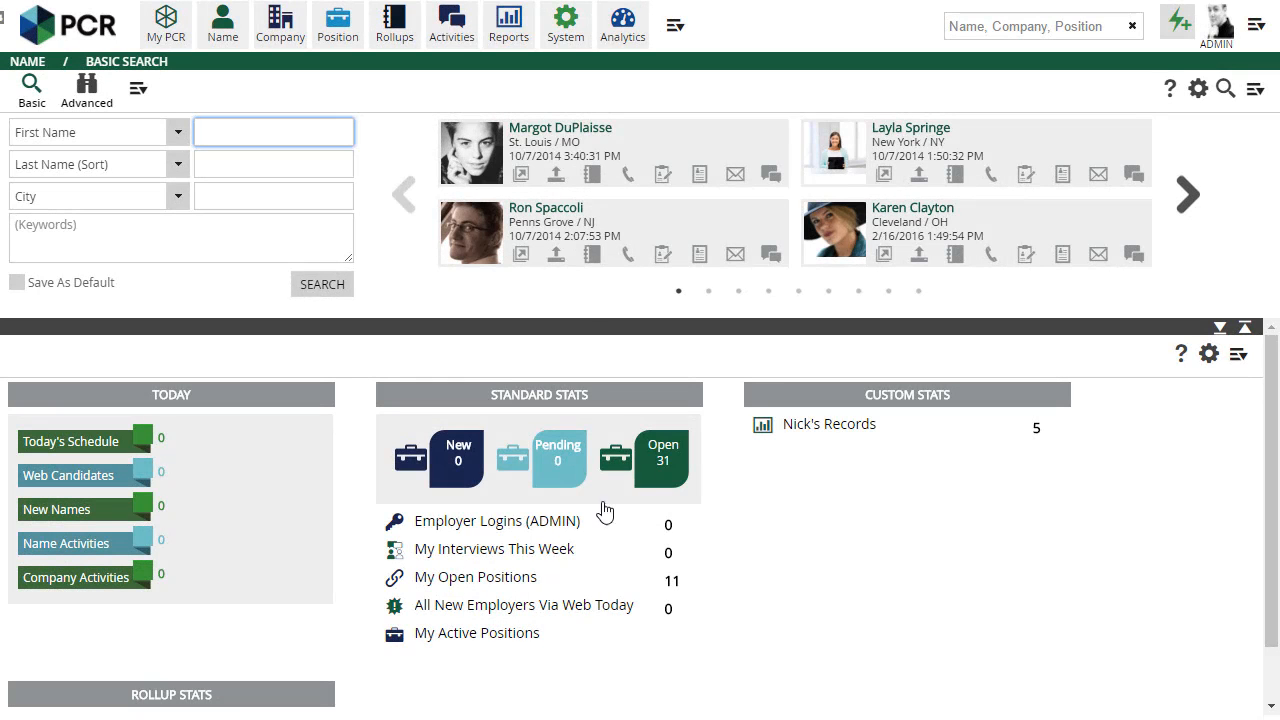
- Go to System > Configure Record Cards to view the record card options
click(565, 23)
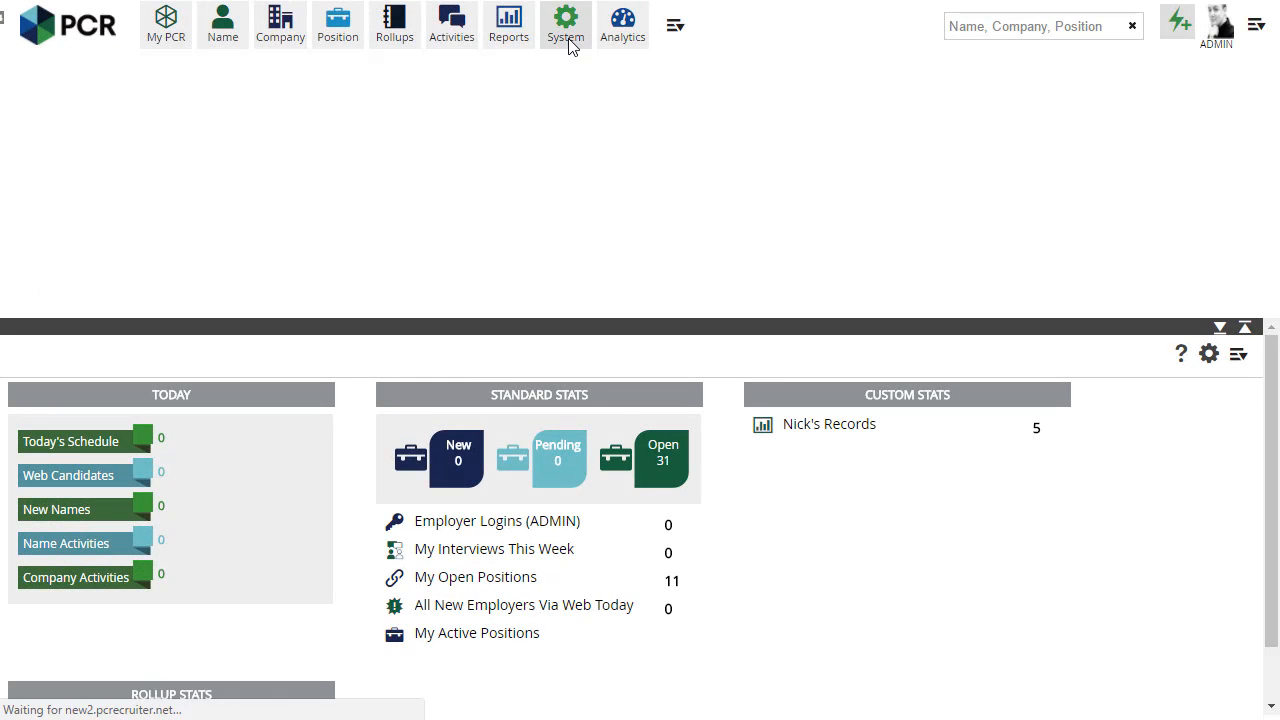
click(565, 20)
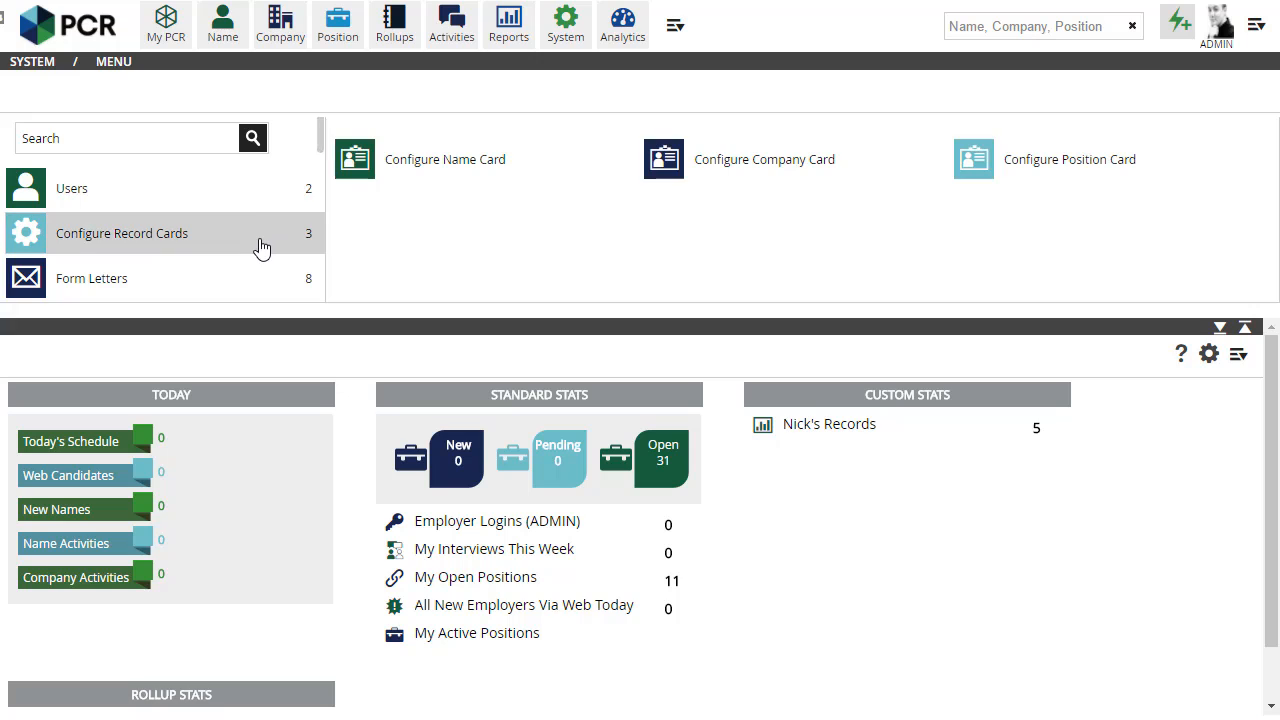
click(1045, 26)
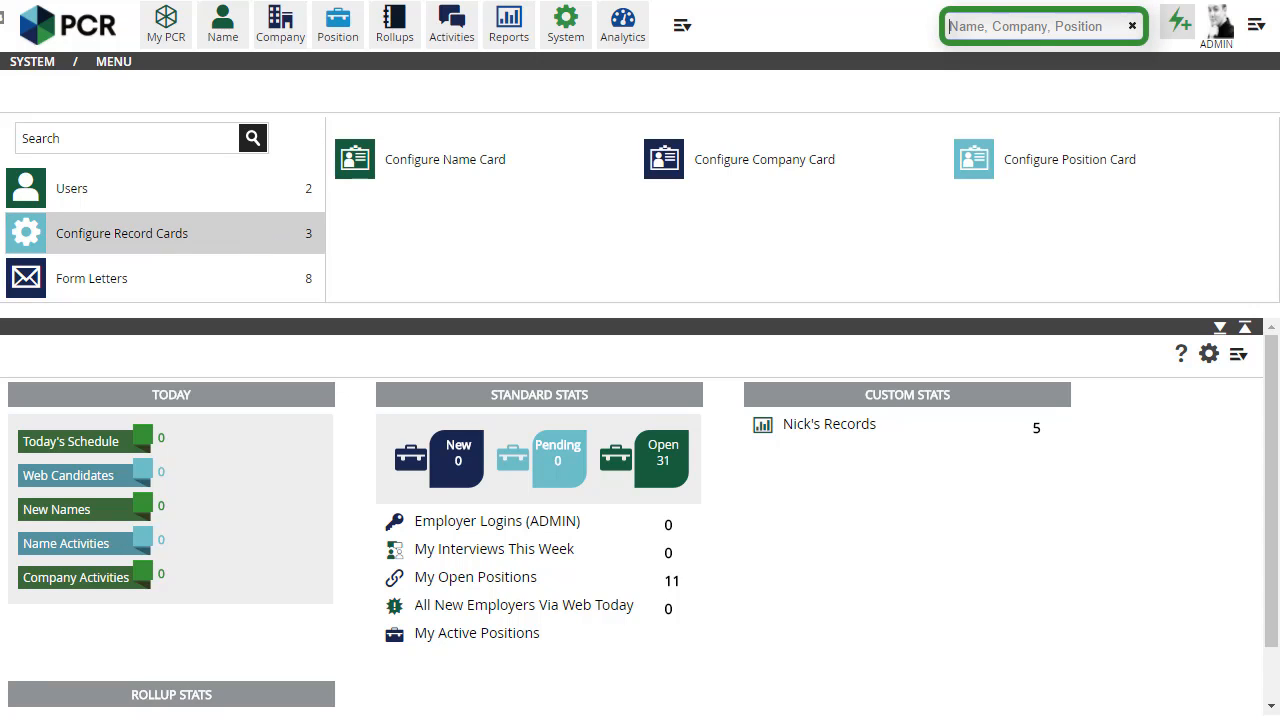
text(sales)
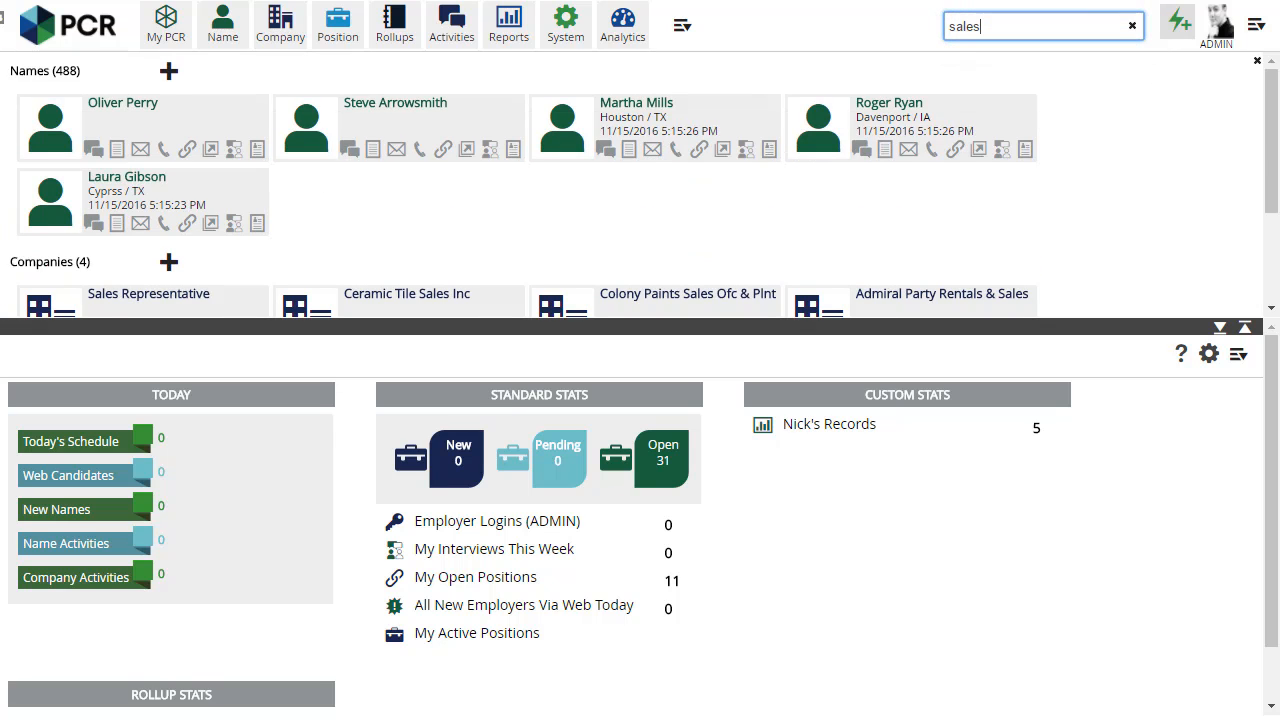
scroll(down, 3)
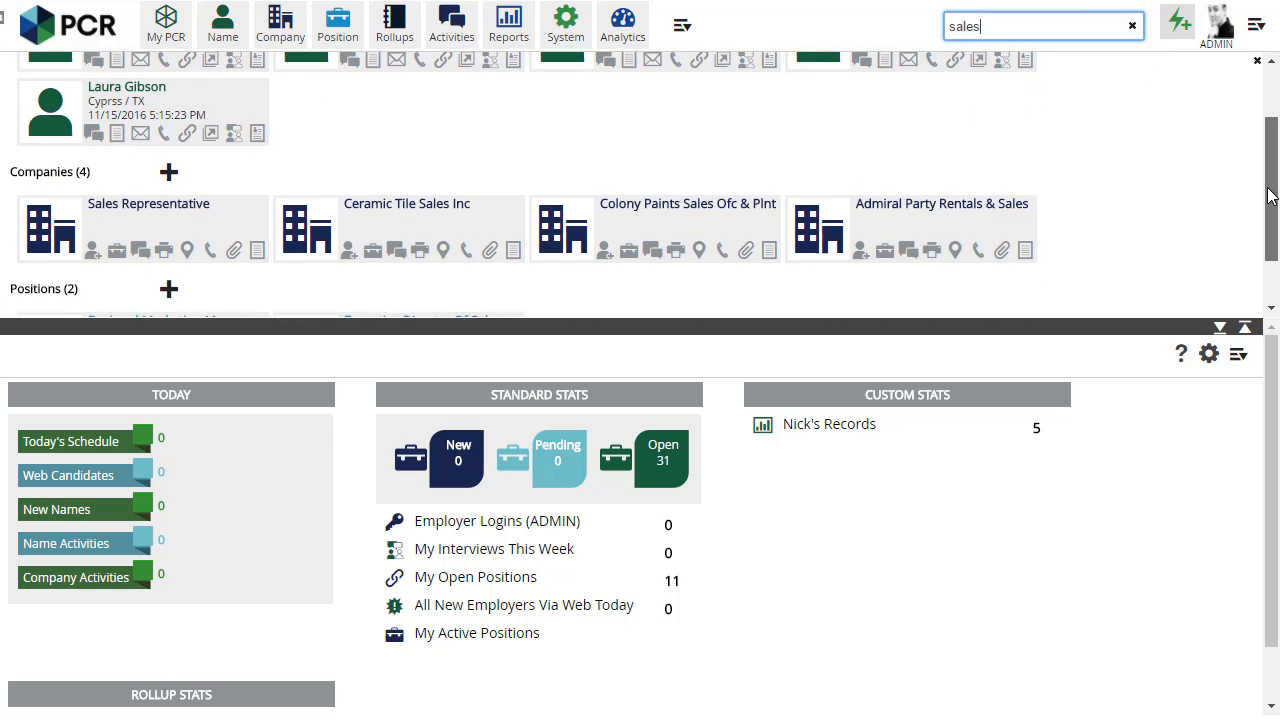
scroll(down, 3)
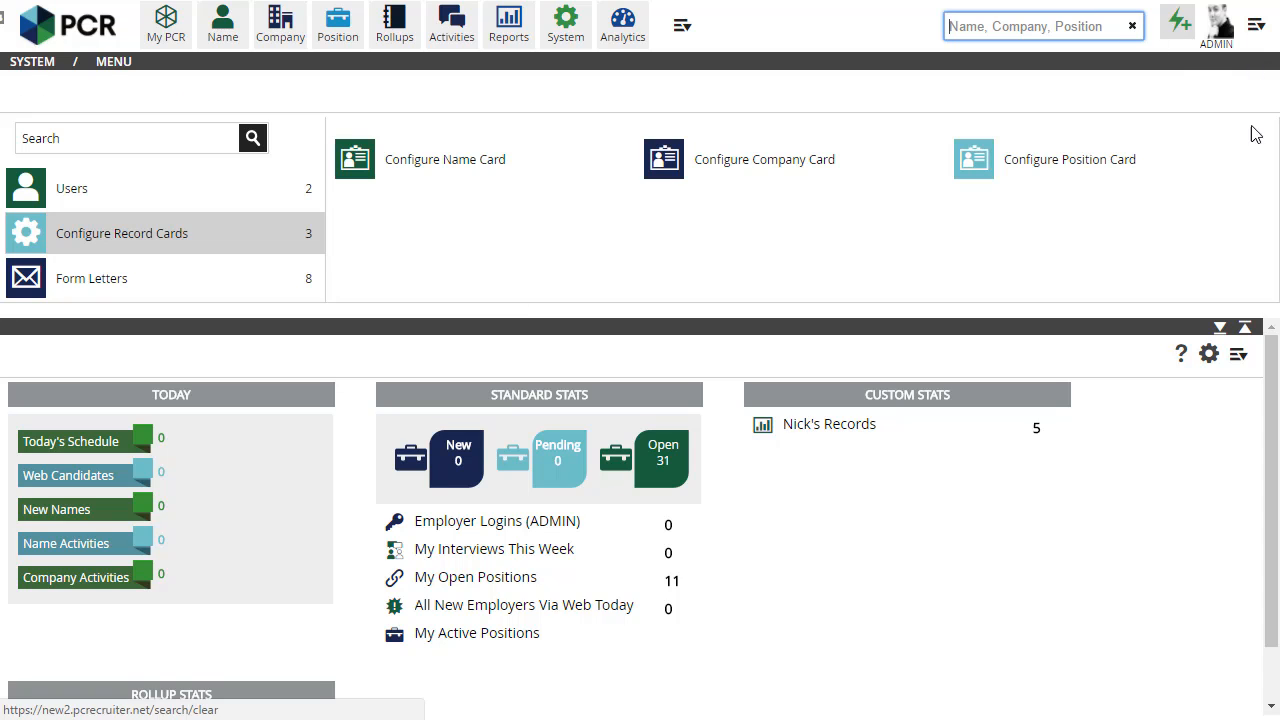
- Open Users > Copy User Settings and expand the Name, Company, Position Records options
click(71, 188)
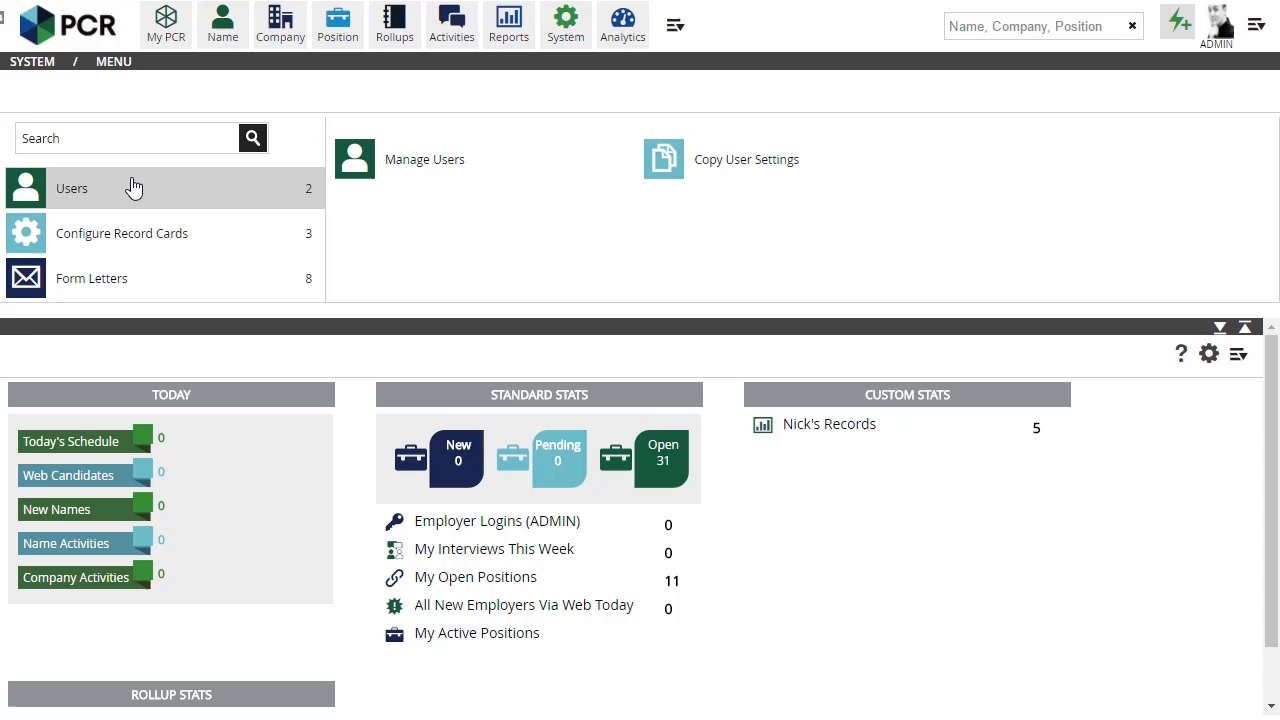
click(663, 159)
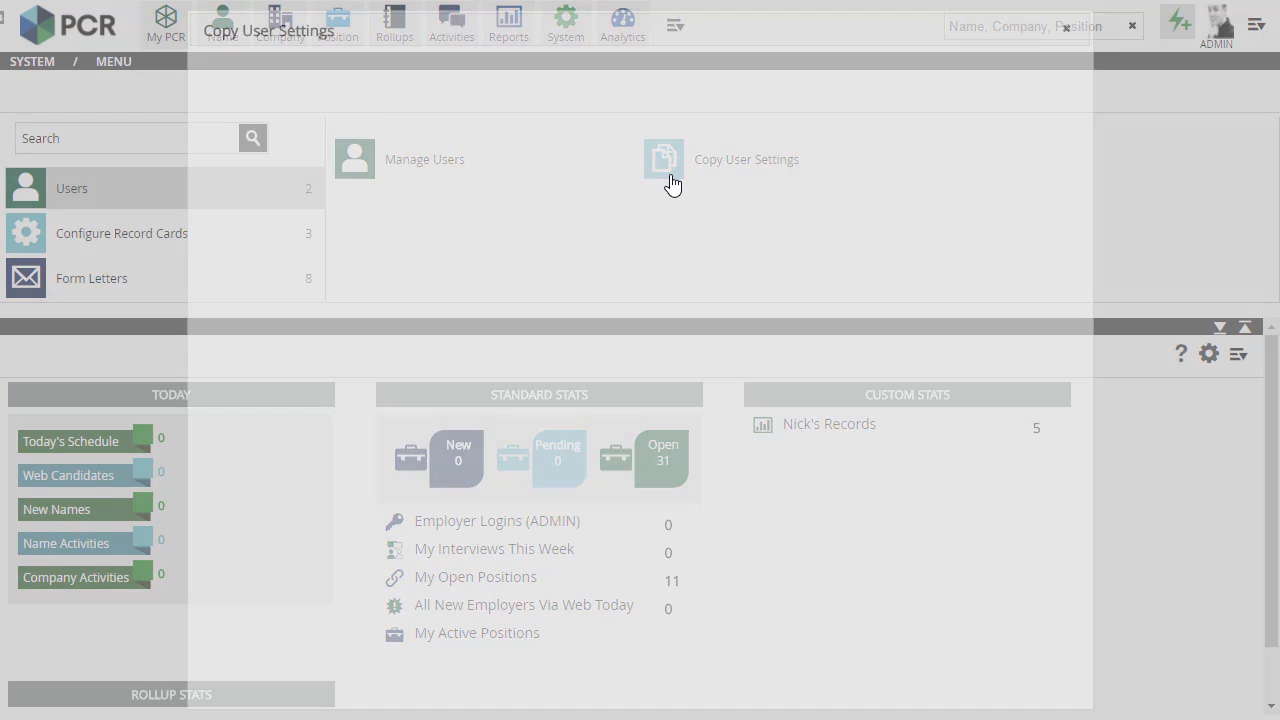
click(664, 159)
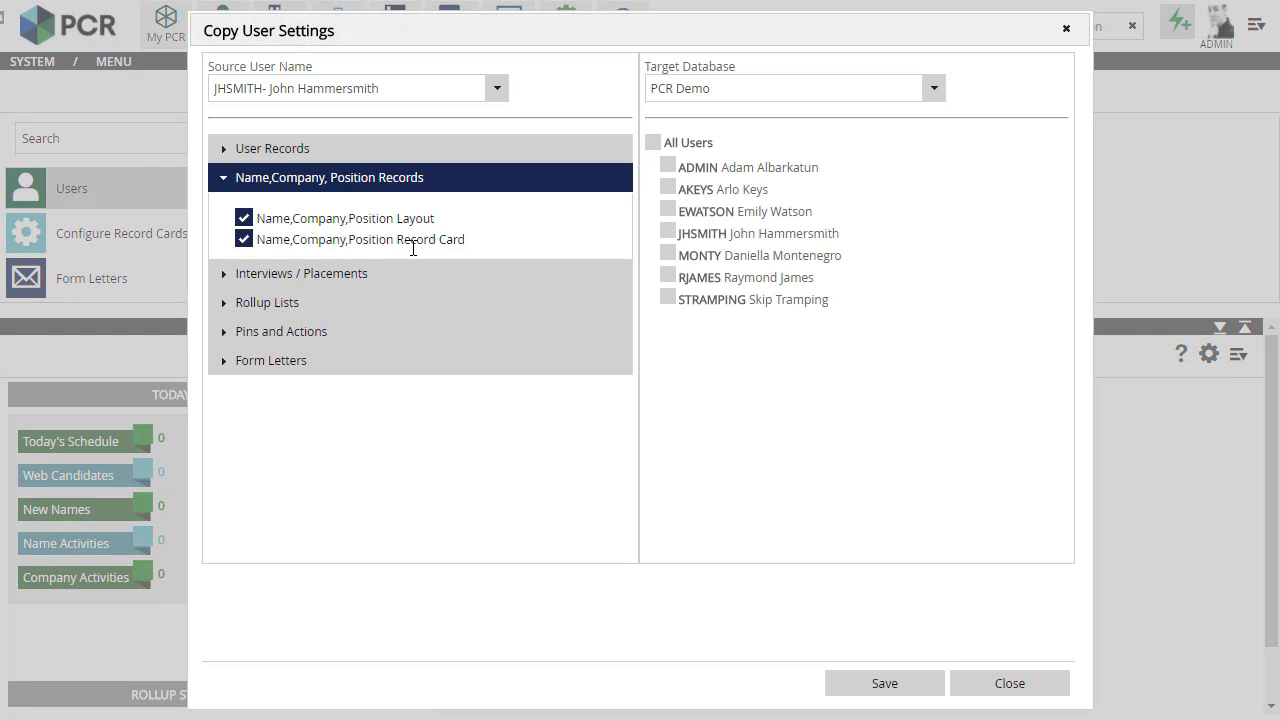